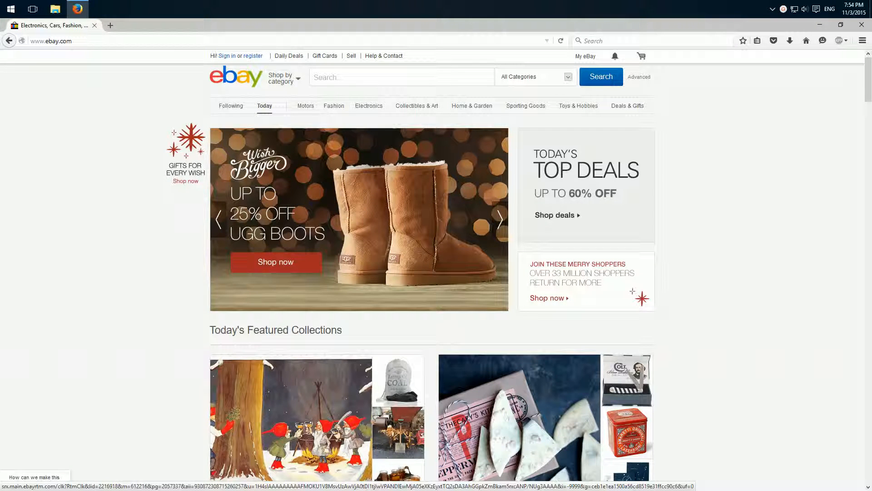
mouse_move(412, 228)
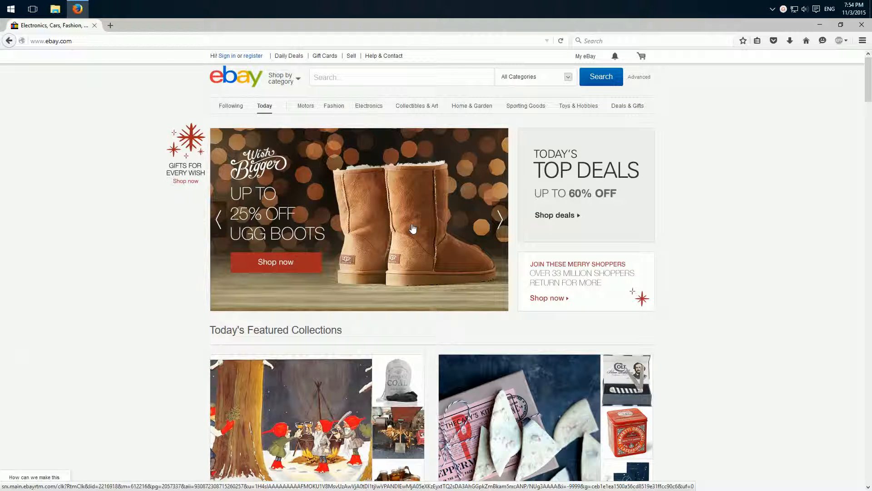
mouse_move(429, 233)
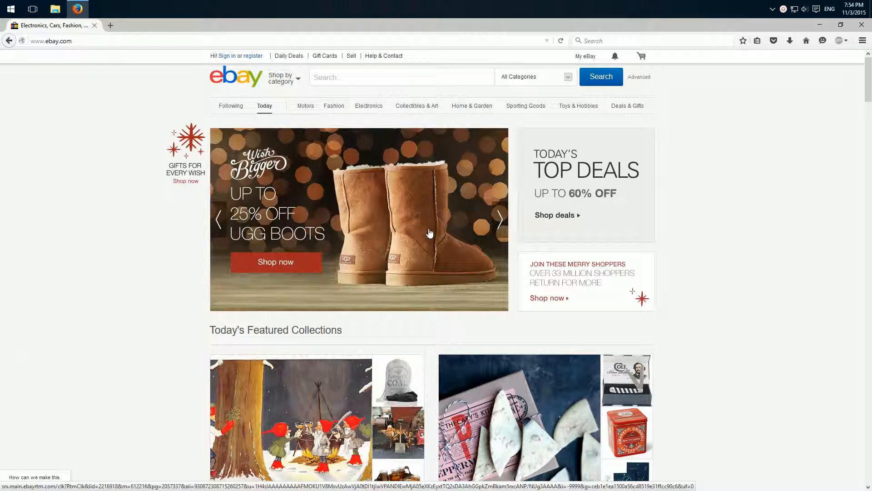
mouse_move(416, 233)
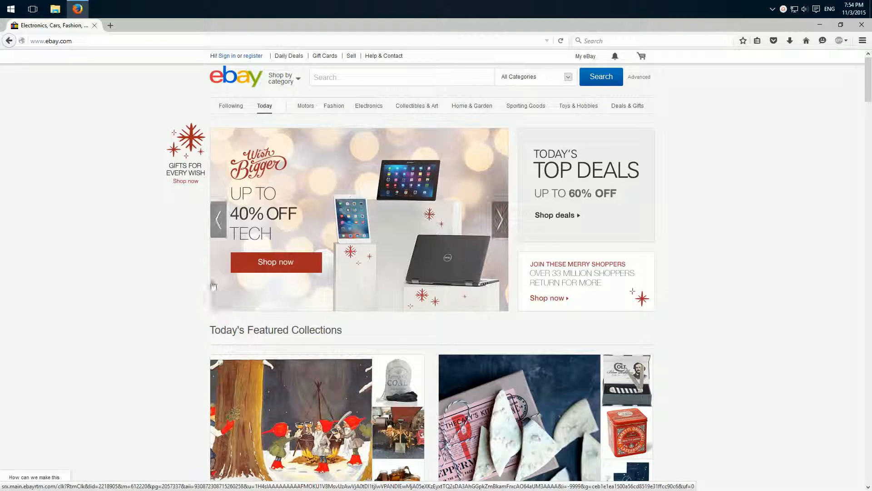
- Search eBay for 'smartphone', then bring up the eBay search box's context menu
click(400, 76)
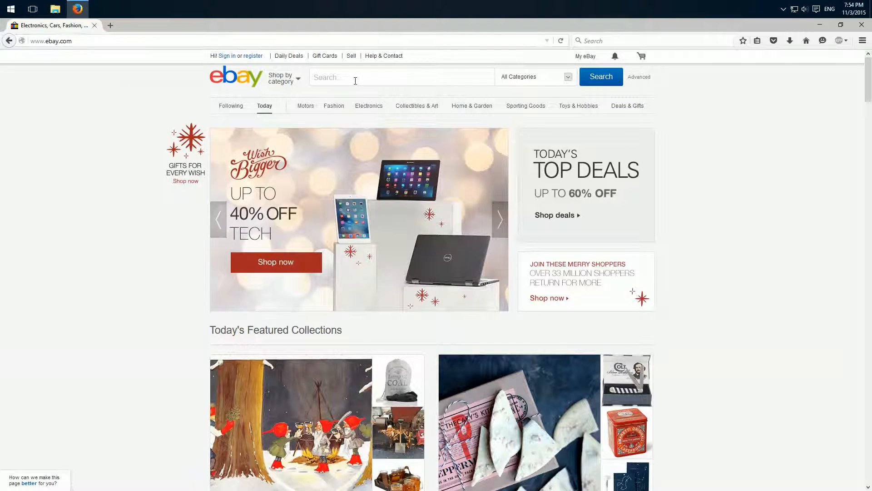
click(401, 76)
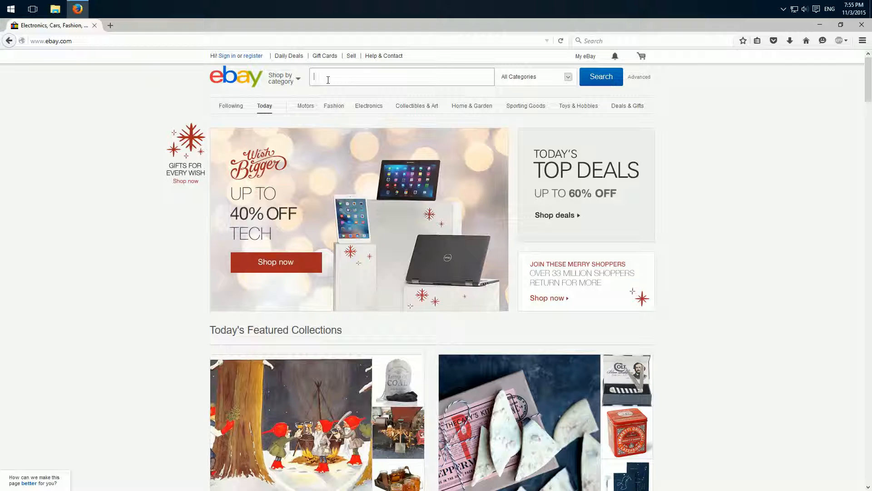
text(s)
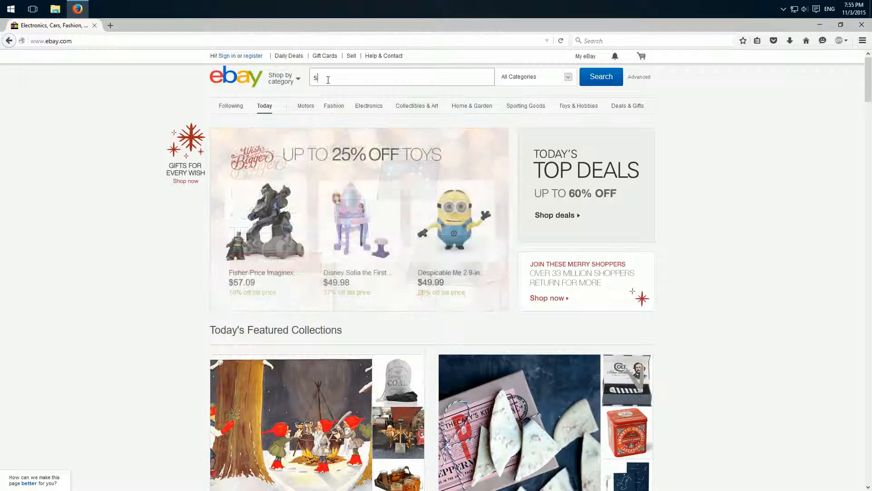
text(martphone)
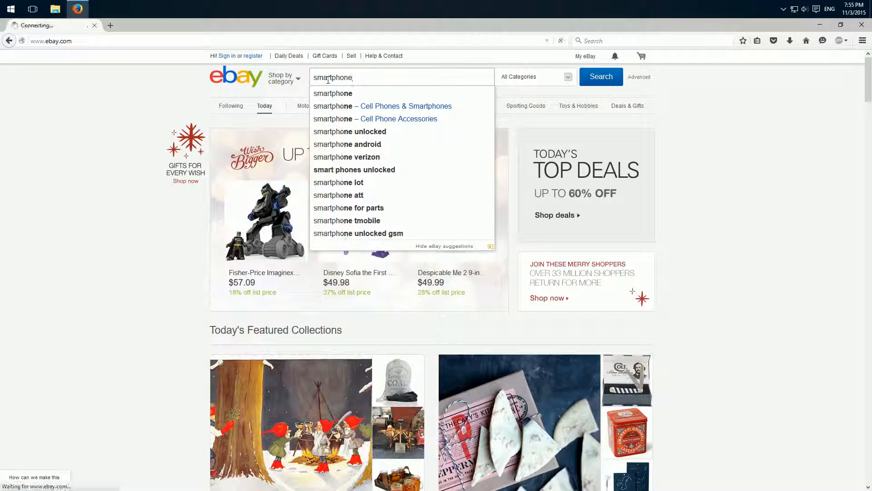
click(600, 76)
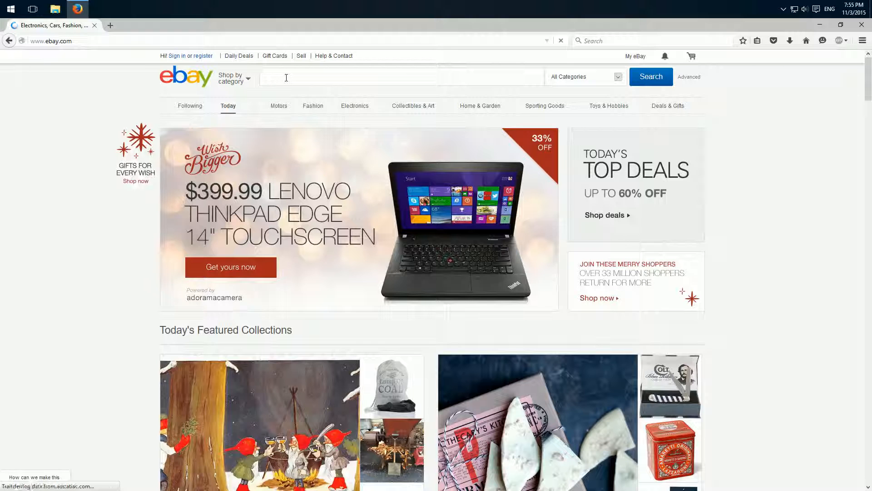
right_click(285, 77)
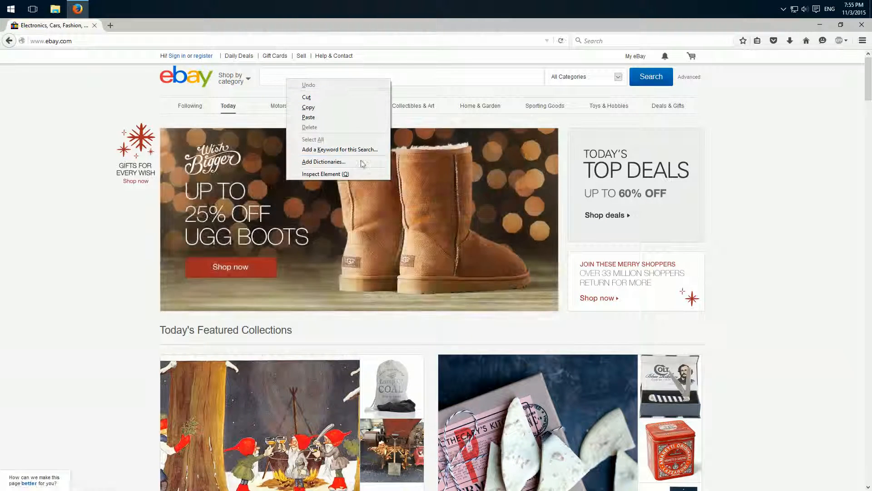
mouse_move(340, 149)
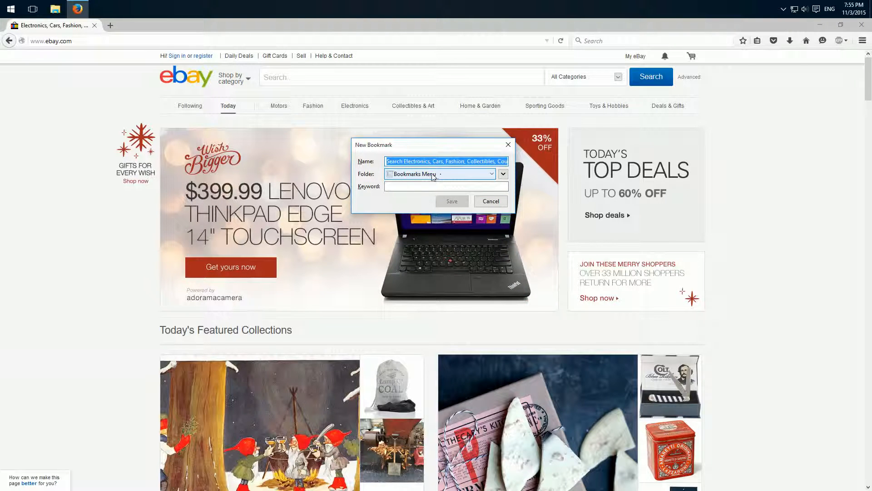
- File the bookmark under Bookmarks Menu with keyword 'e', save, and enter 'e smartphone' in the address bar
click(501, 174)
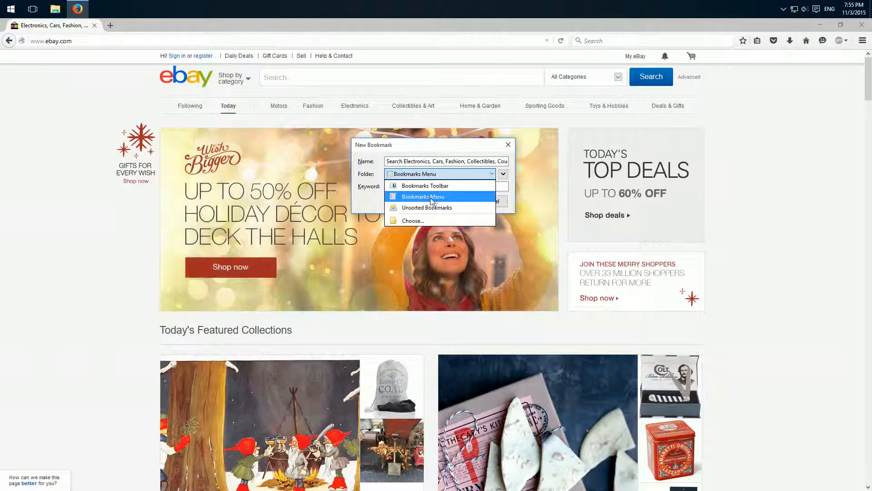
click(423, 196)
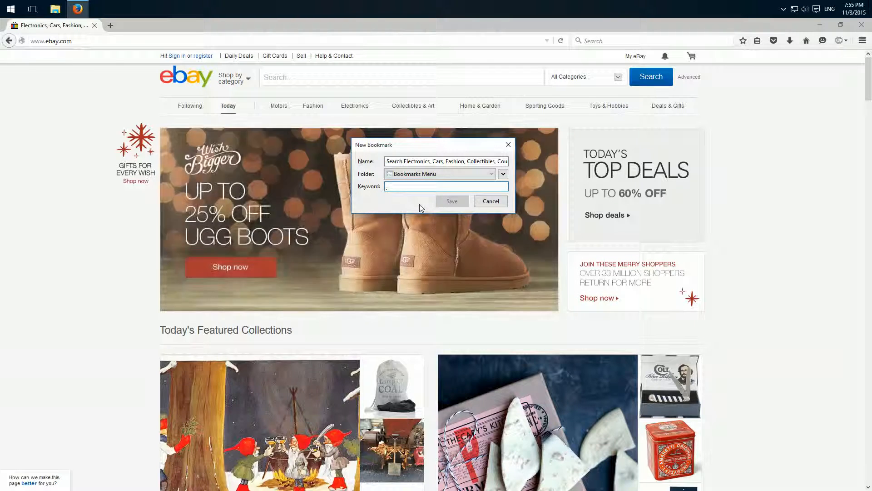
click(446, 186)
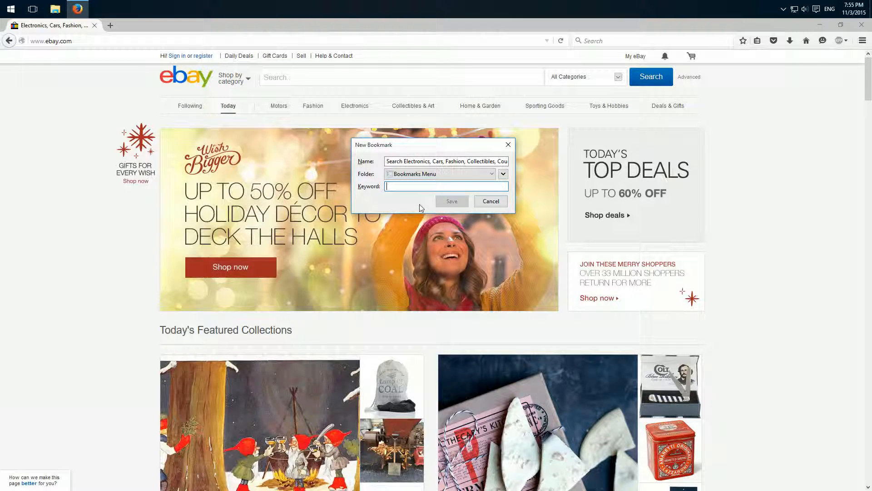
mouse_move(357, 169)
text(e)
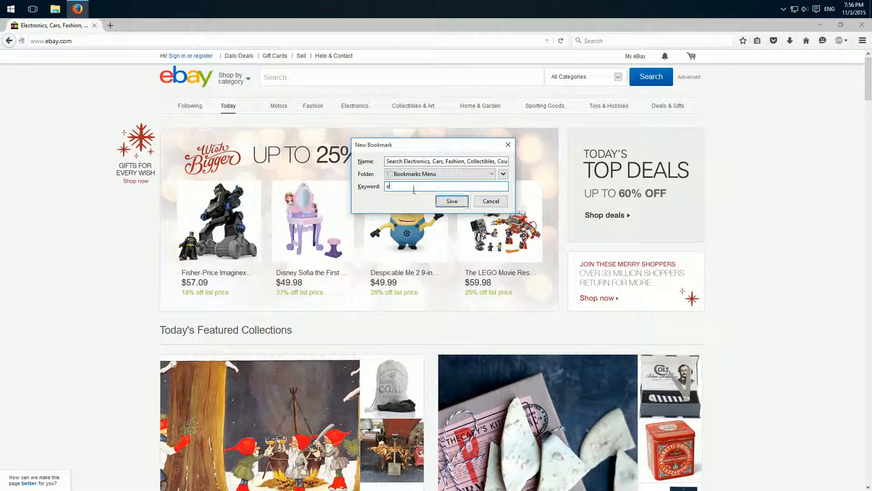
click(490, 201)
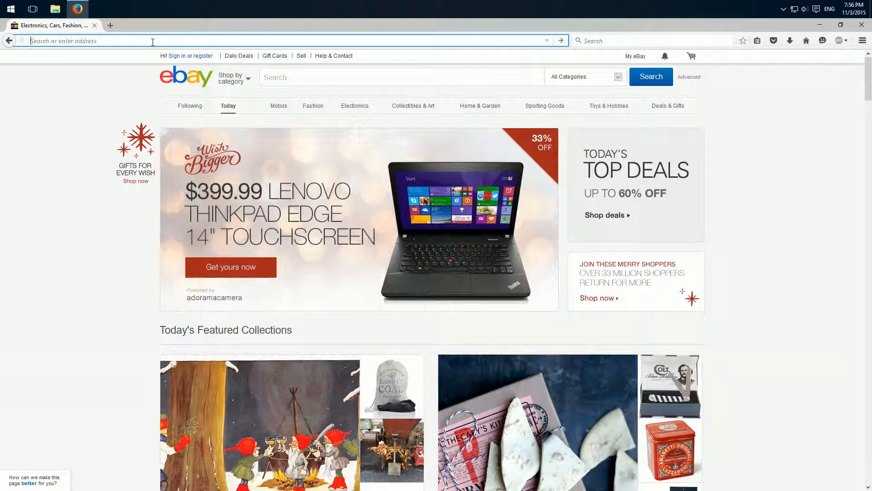
text(e)
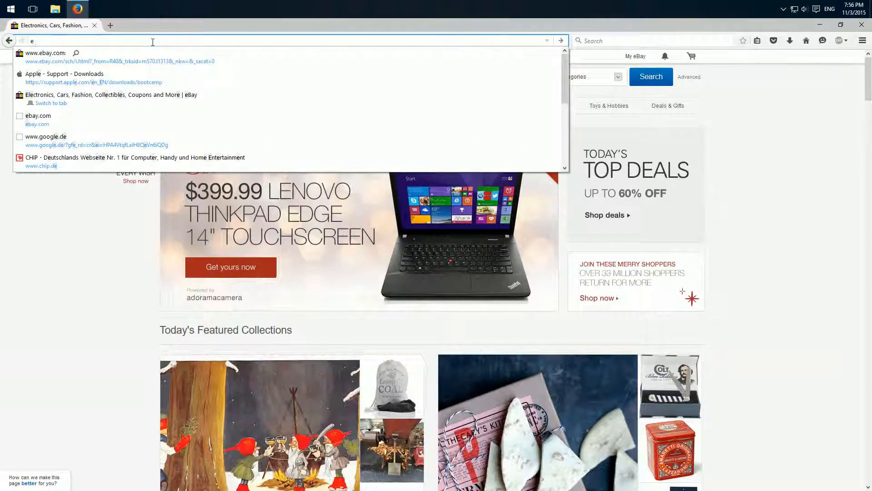
text(smartphone)
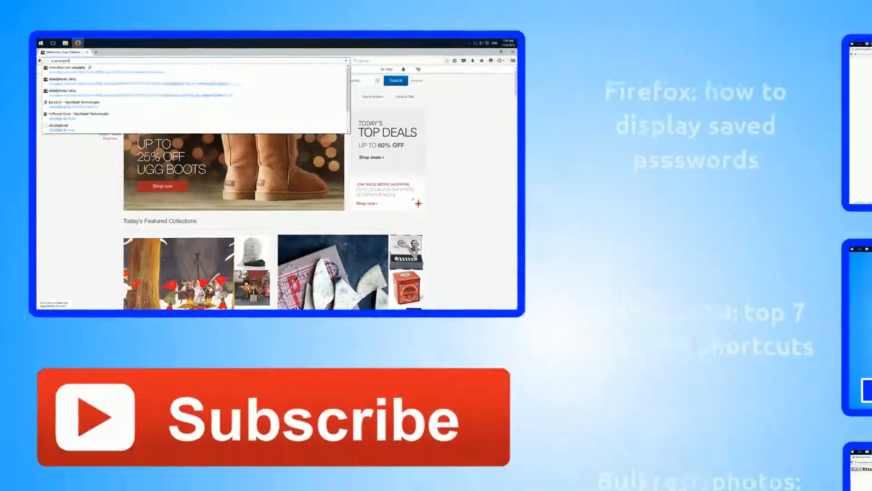